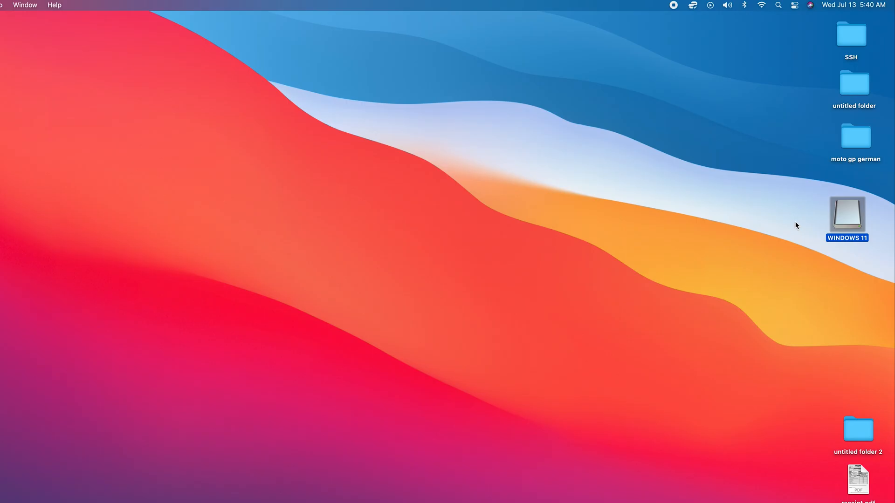
pyautogui.moveTo(850, 217)
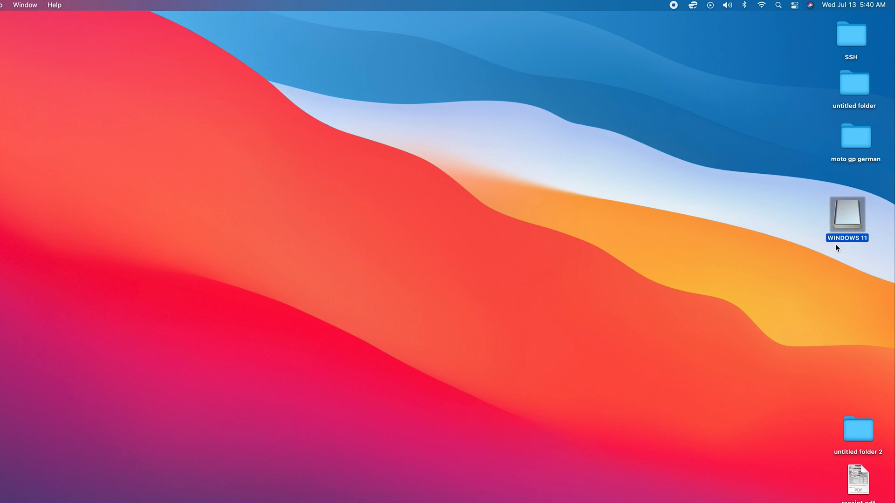
pyautogui.moveTo(842, 220)
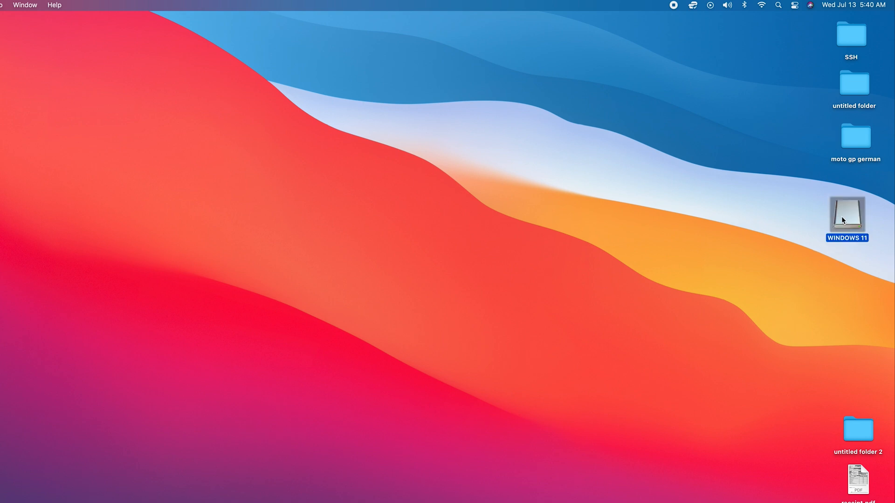
# Close the WINDOWS 11 drive's info window and launch Disk Utility from Spotlight.
pyautogui.rightClick(847, 217)
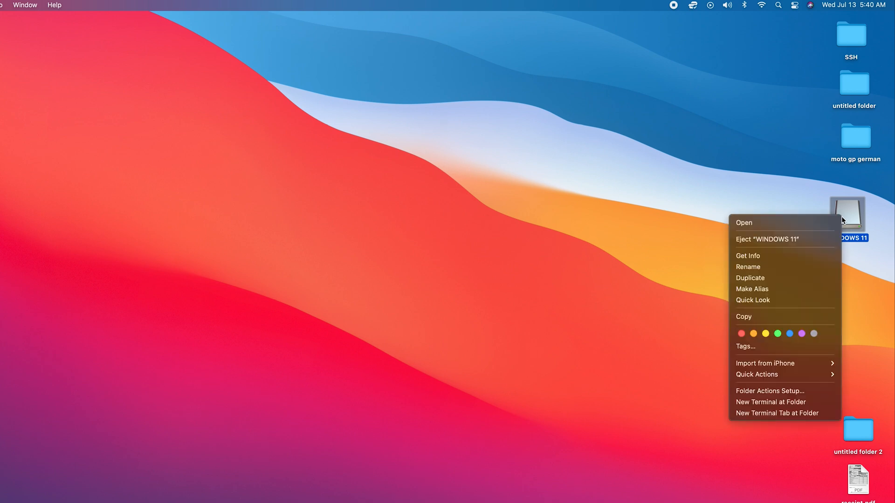
pyautogui.moveTo(804, 249)
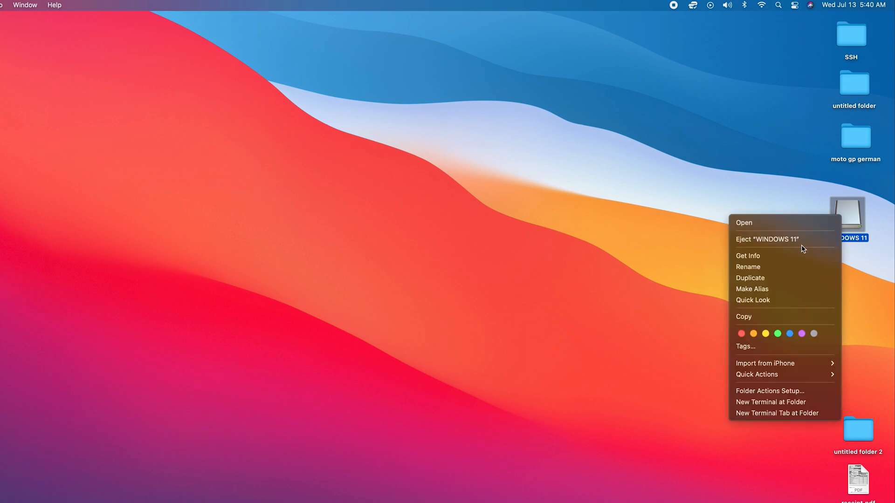
pyautogui.moveTo(783, 256)
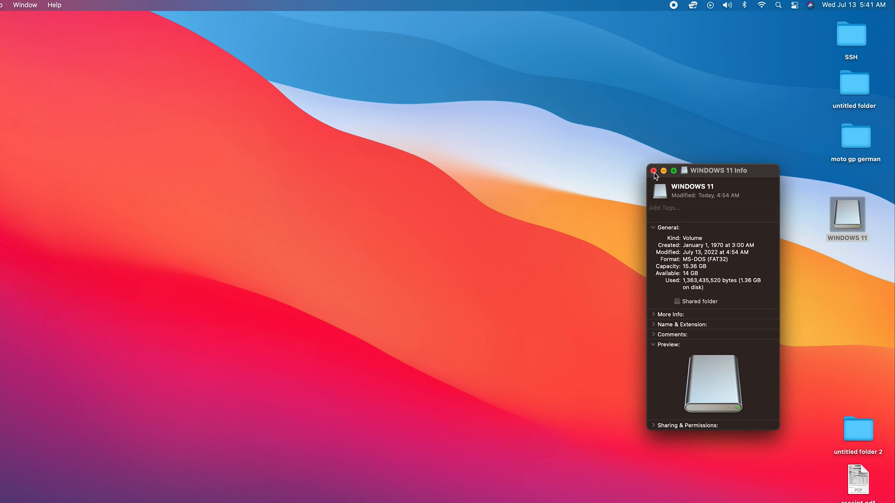
pyautogui.click(654, 171)
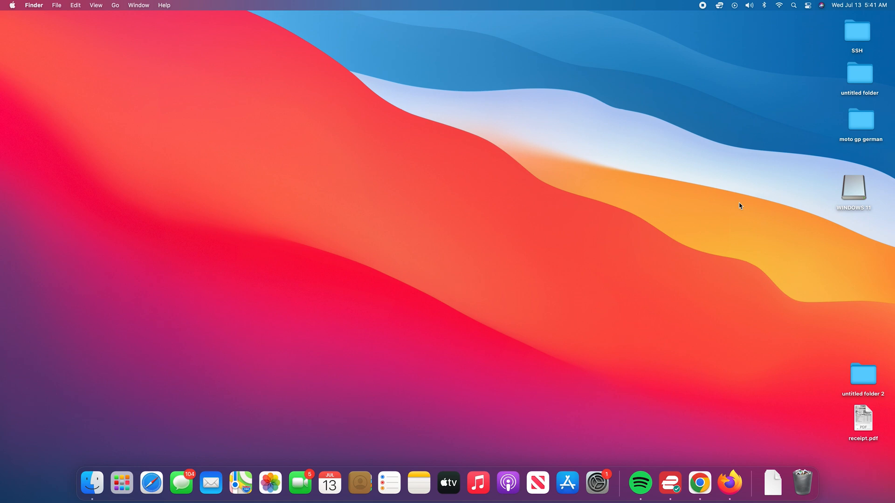
pyautogui.moveTo(760, 181)
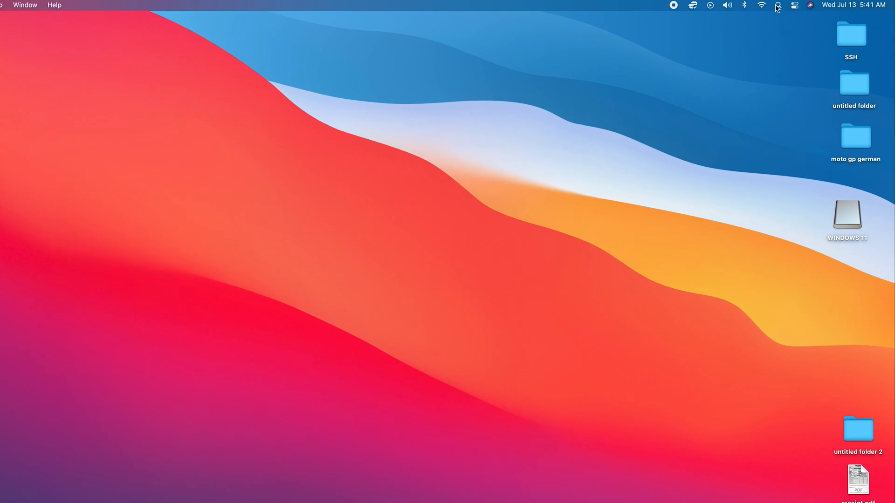
pyautogui.click(777, 5)
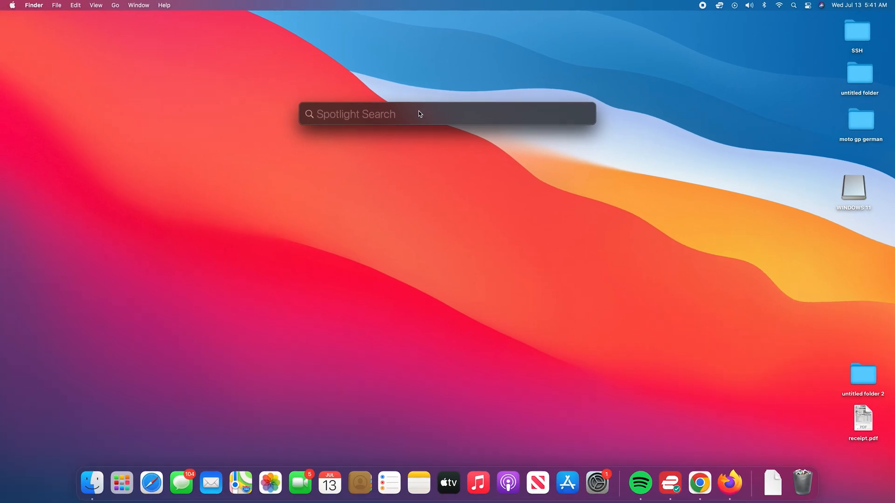
pyautogui.write('disk Utility')
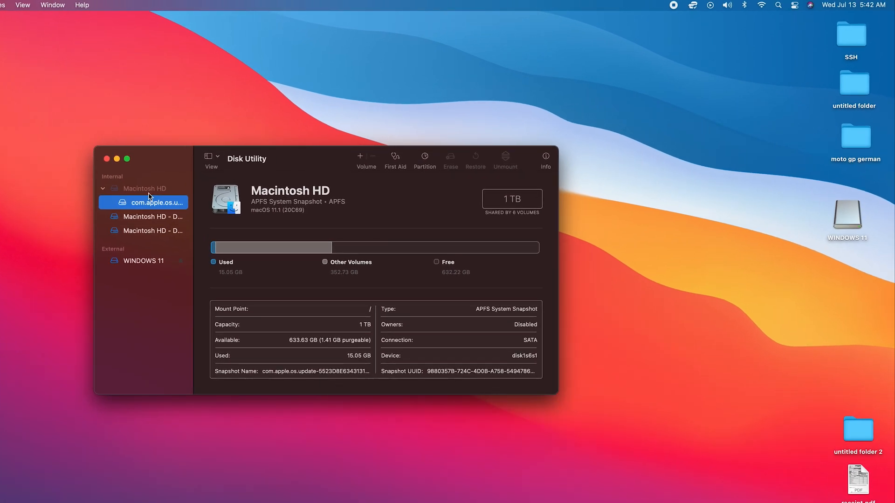
pyautogui.moveTo(134, 212)
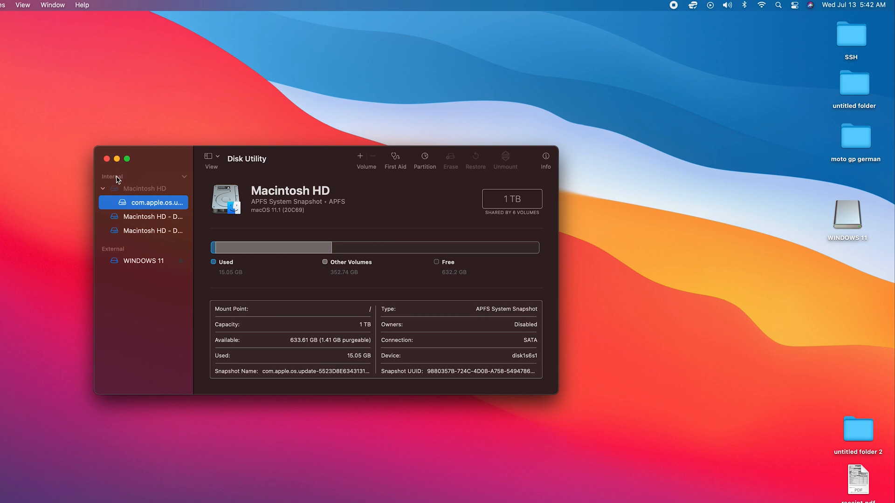
pyautogui.moveTo(125, 244)
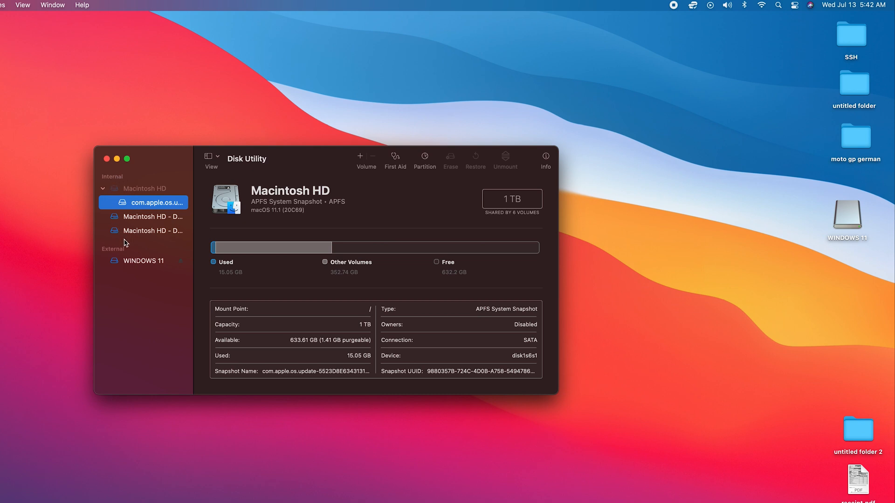
pyautogui.moveTo(100, 251)
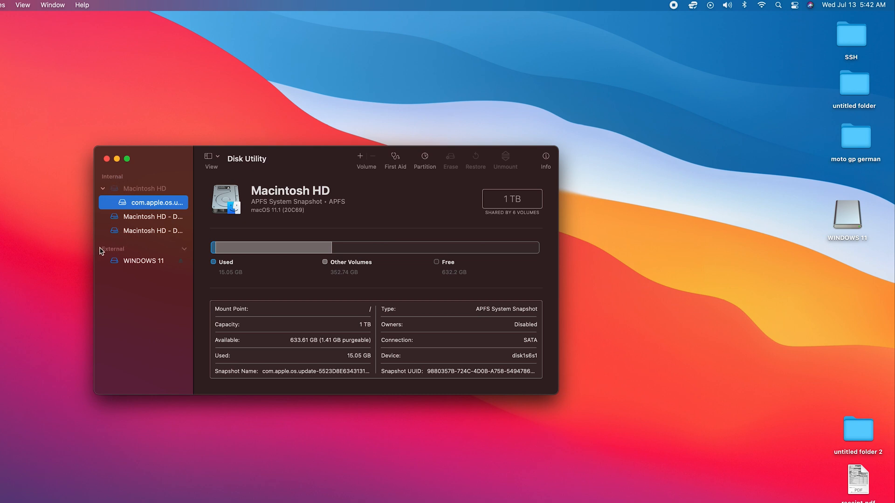
pyautogui.moveTo(136, 261)
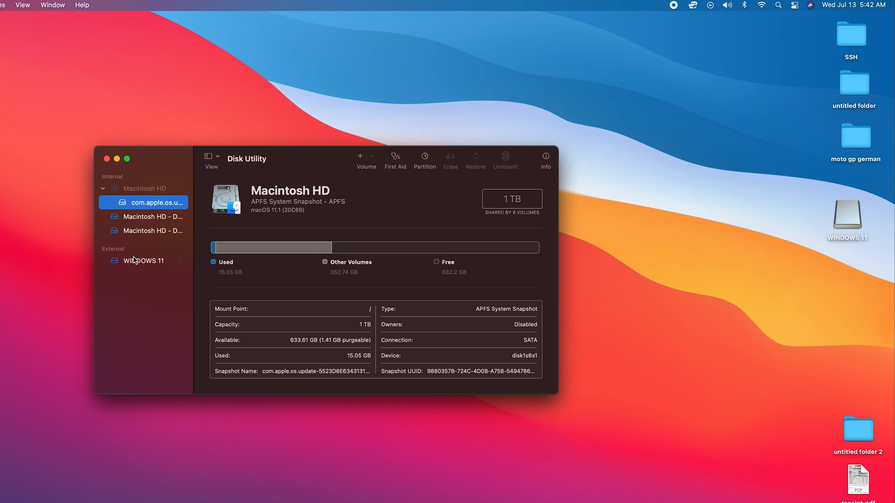
# Select the external WINDOWS 11 drive and open its Erase dialog.
pyautogui.click(142, 261)
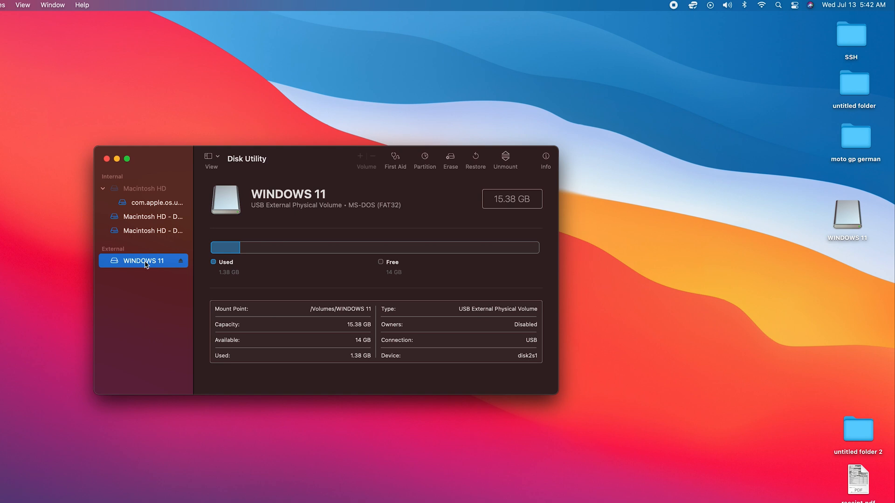
pyautogui.moveTo(856, 244)
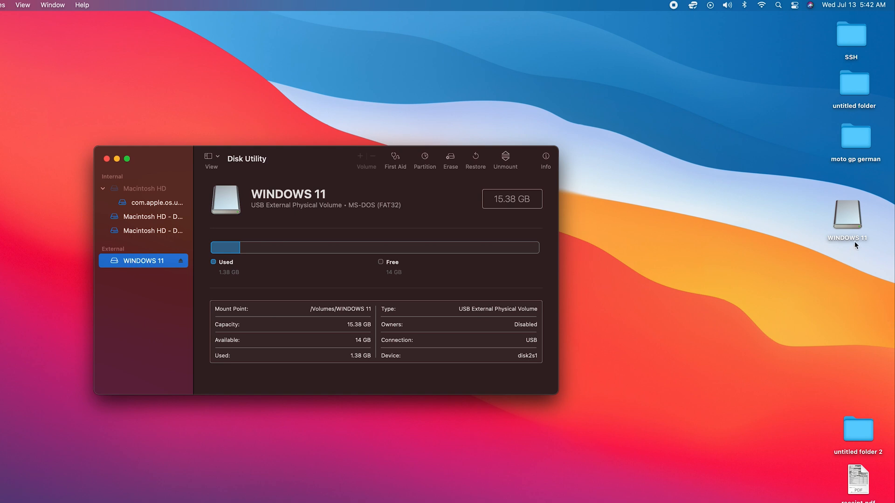
pyautogui.moveTo(130, 316)
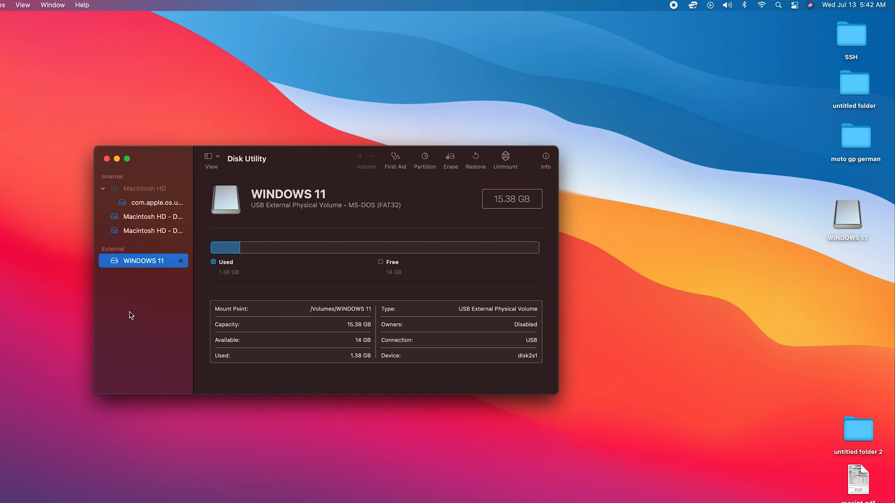
pyautogui.moveTo(131, 265)
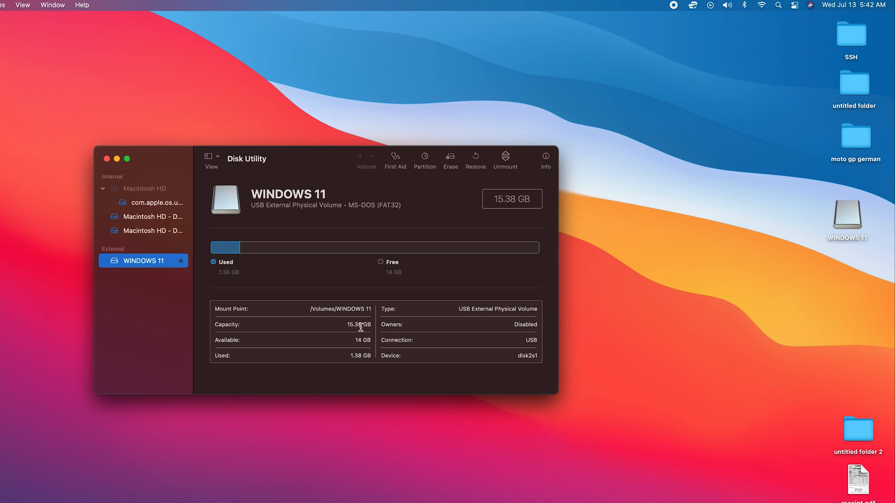
pyautogui.moveTo(358, 213)
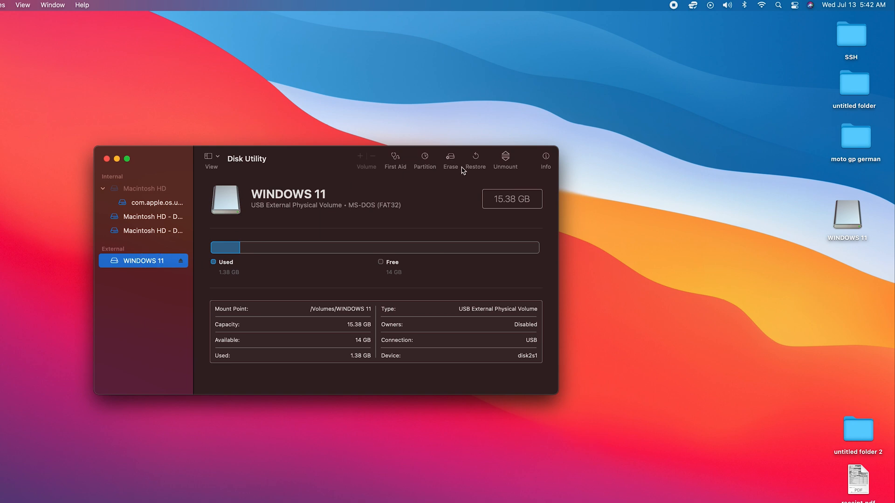
pyautogui.click(450, 159)
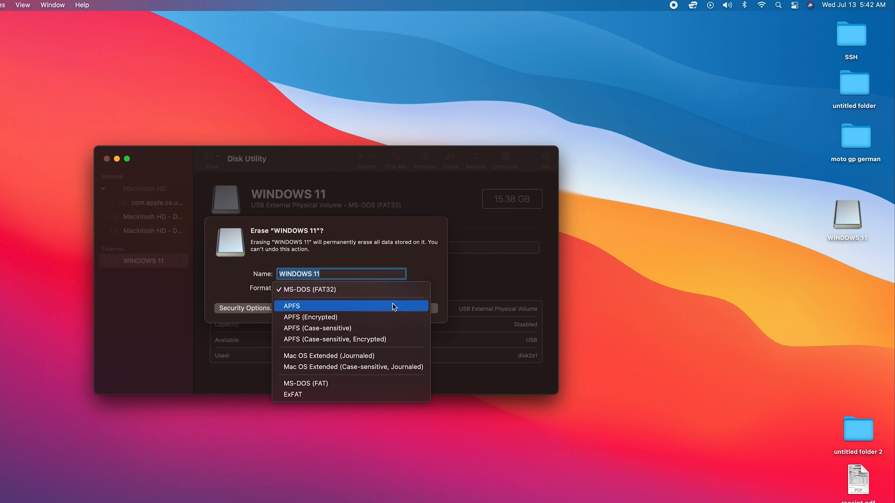
pyautogui.moveTo(343, 379)
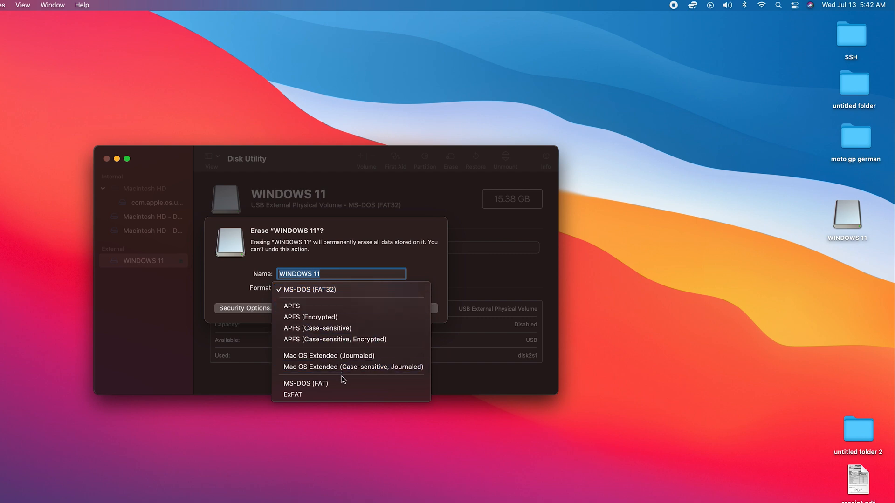
pyautogui.moveTo(365, 295)
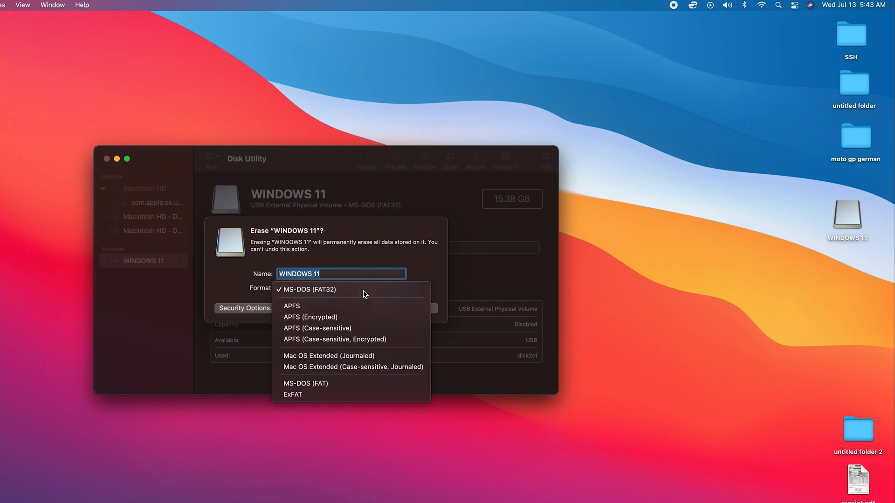
# Erase the WINDOWS 11 drive with the MS-DOS (FAT32) format.
pyautogui.click(307, 289)
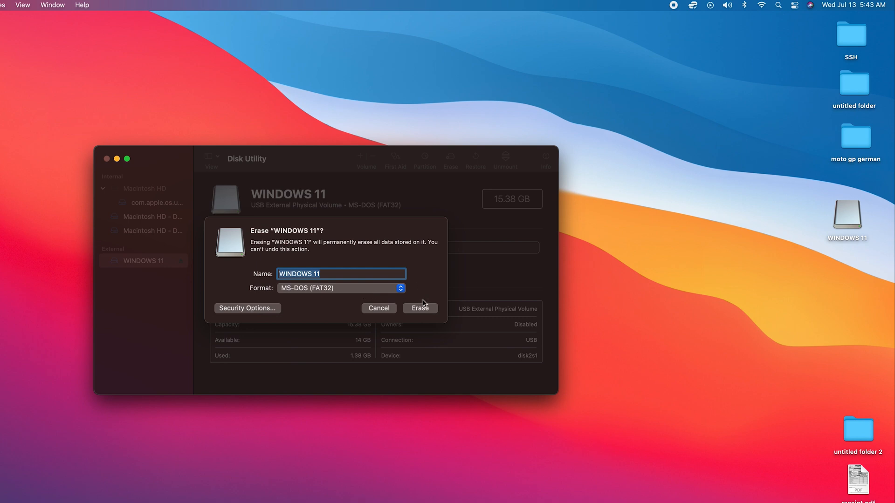
pyautogui.moveTo(422, 311)
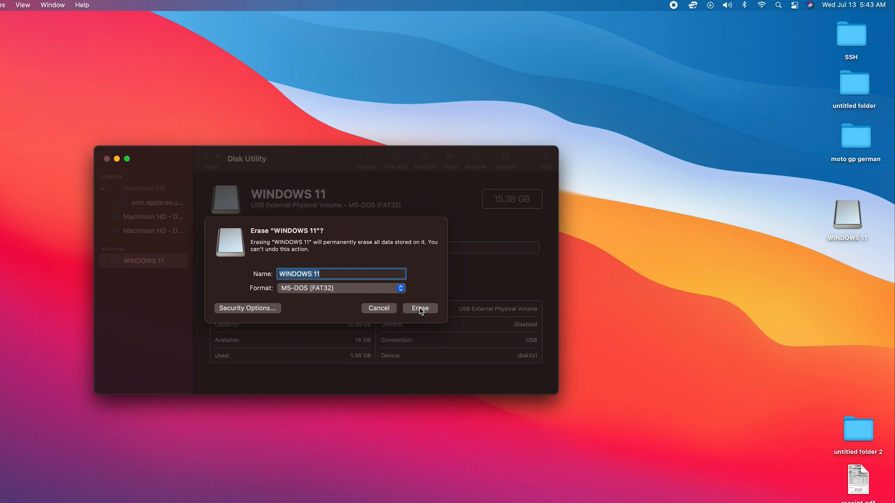
pyautogui.click(420, 308)
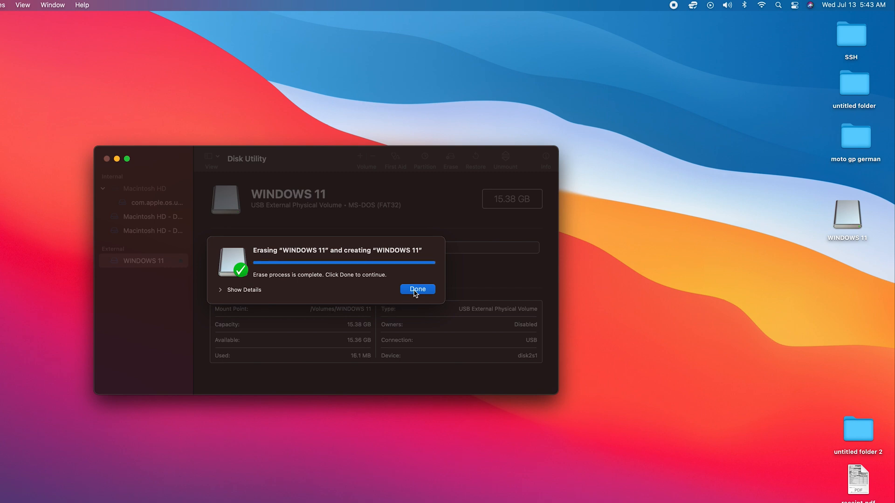
# Dismiss the erase notice, quit Disk Utility, and check that WINDOWS 11 is empty in Finder.
pyautogui.click(417, 289)
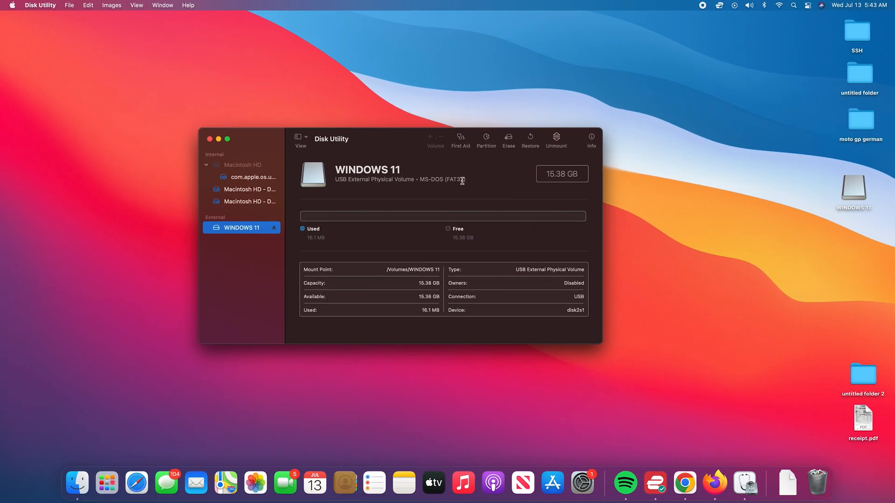
pyautogui.click(210, 139)
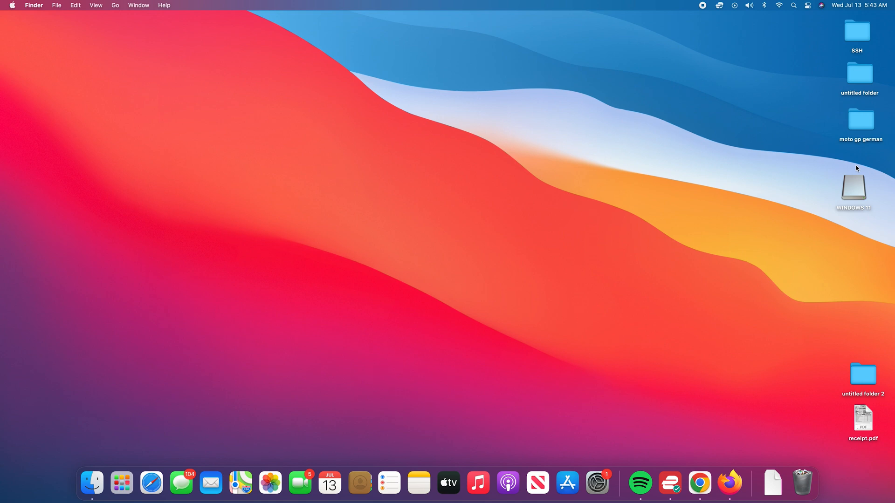
pyautogui.doubleClick(854, 188)
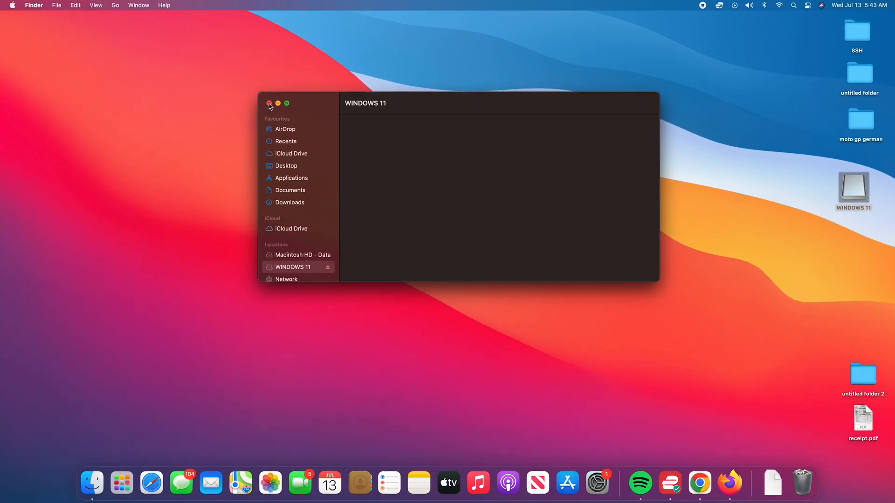
pyautogui.click(269, 104)
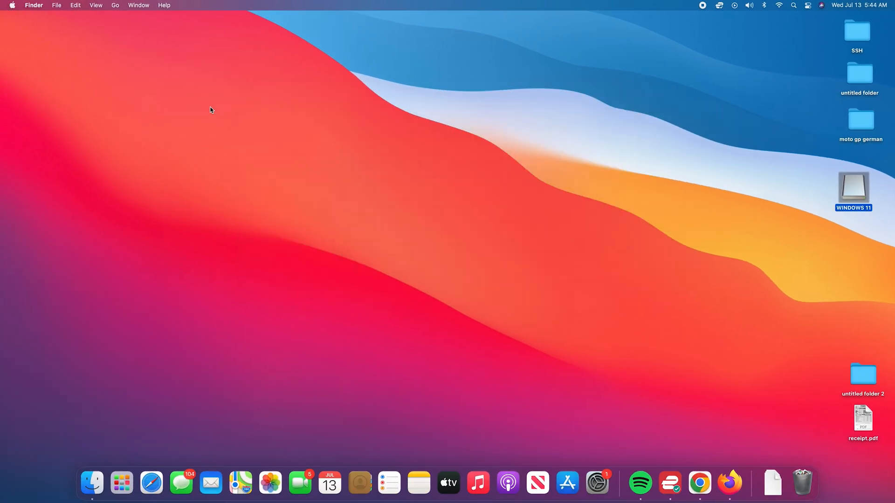